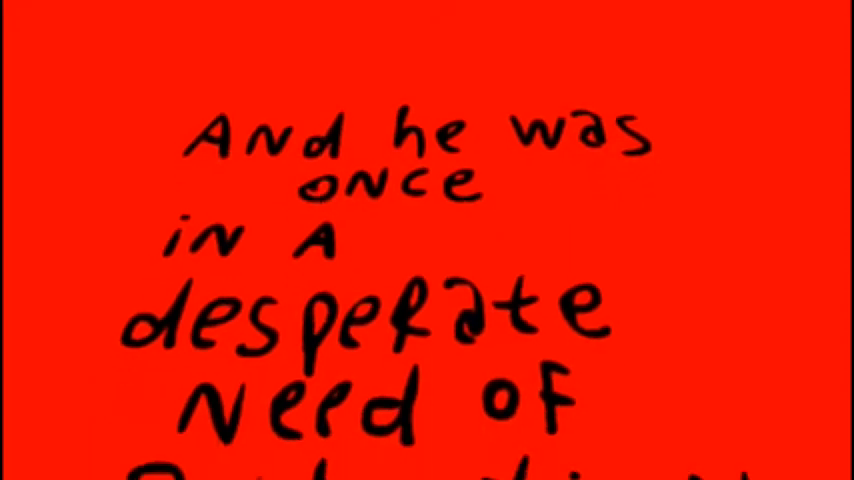
scroll("down", 3)
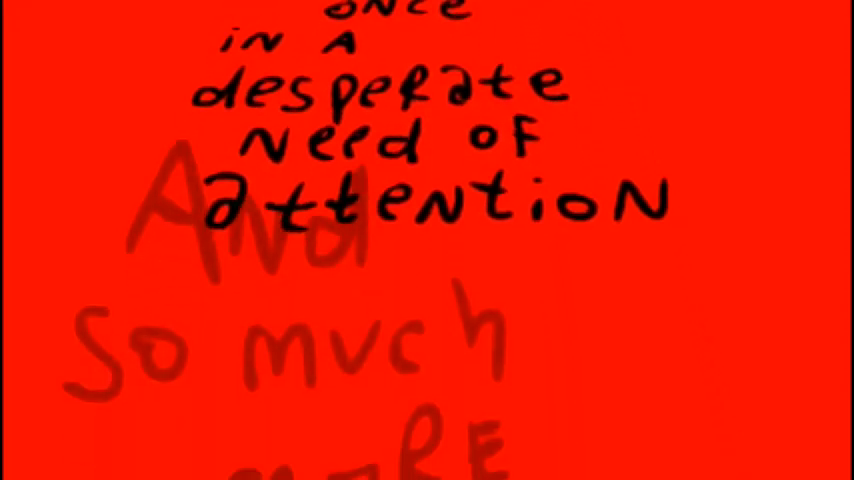